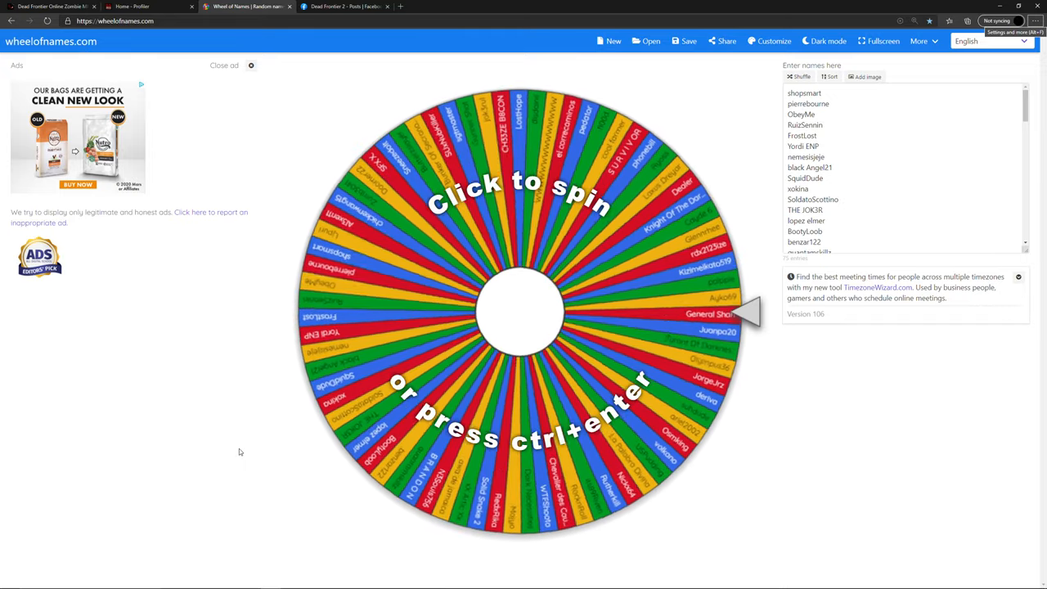
left_click(524, 311)
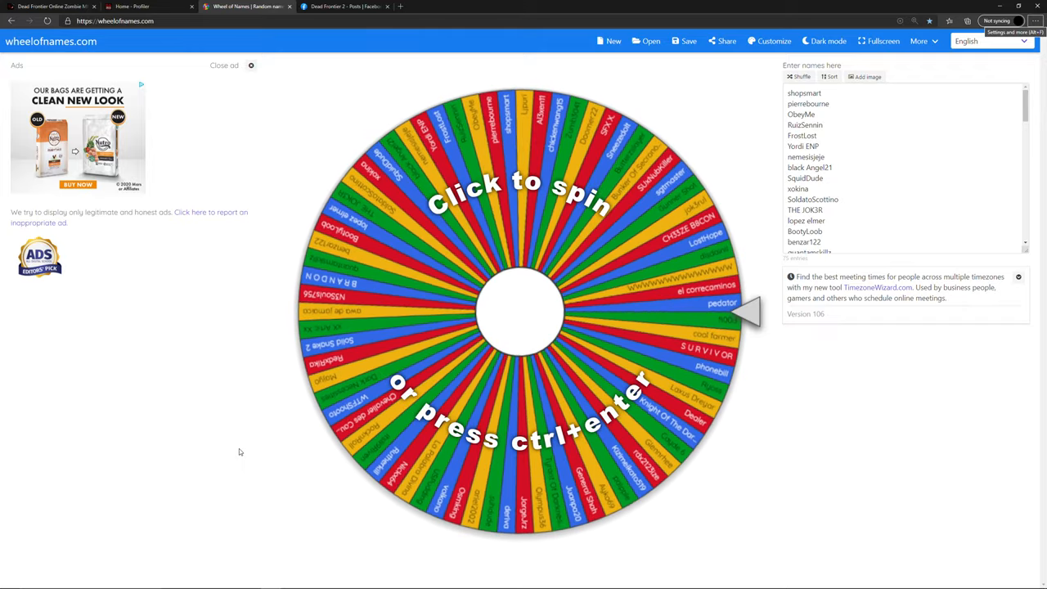
left_click(523, 311)
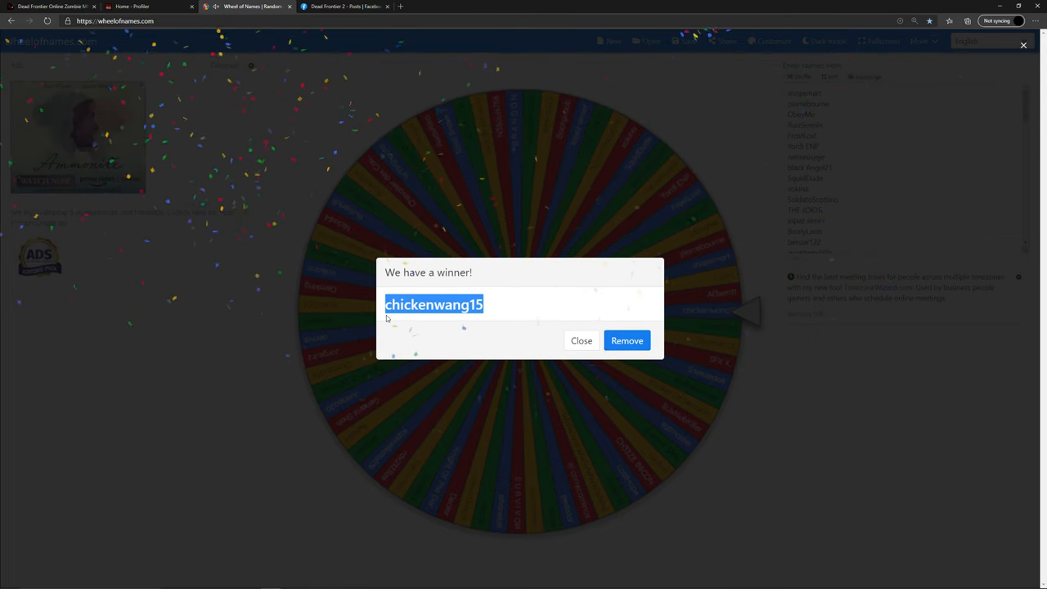
left_click(131, 6)
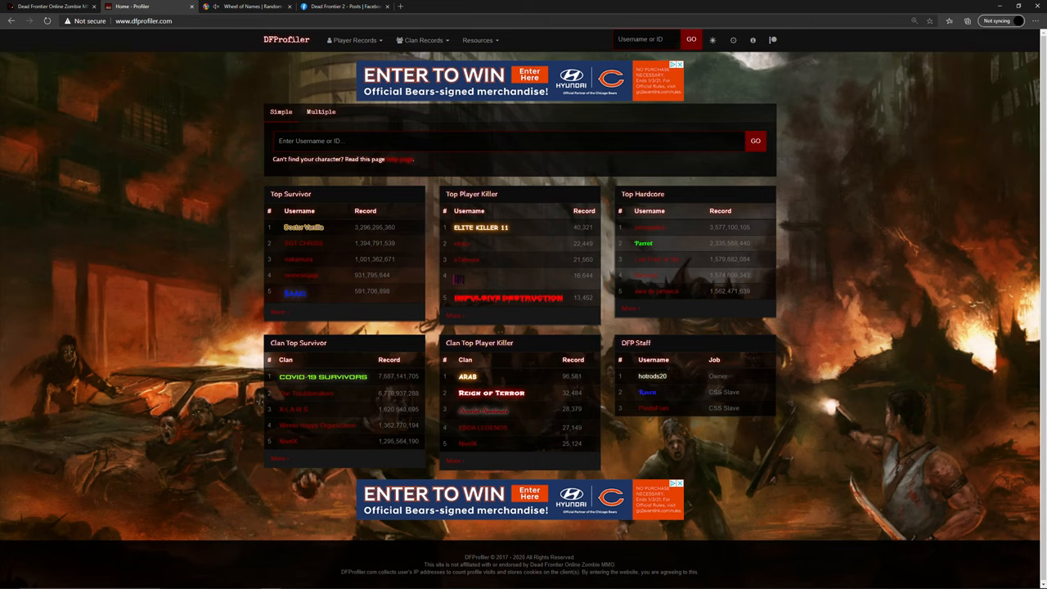
type("chickenwang15")
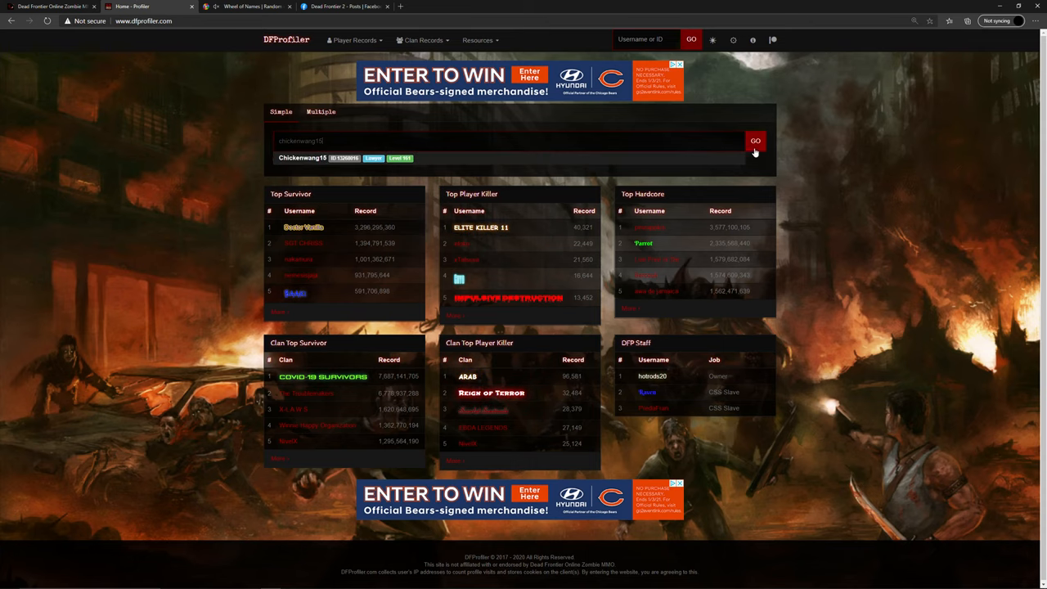
left_click(754, 141)
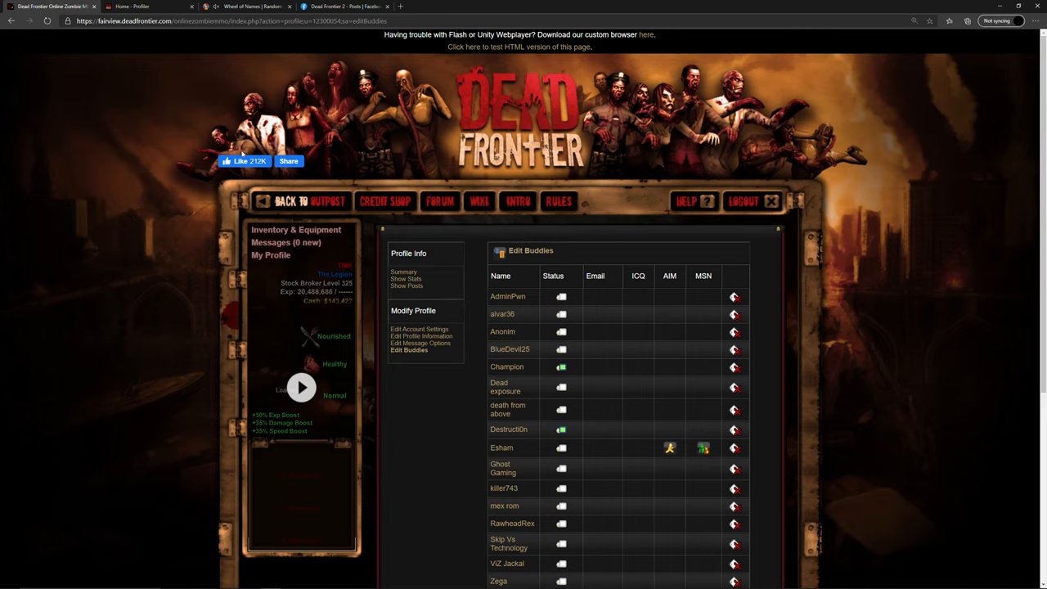
Step: Browse Chickenwang15's Dead Frontier profile and Phoenix Rising clan page, then return to DFProfiler
scroll("down", 3)
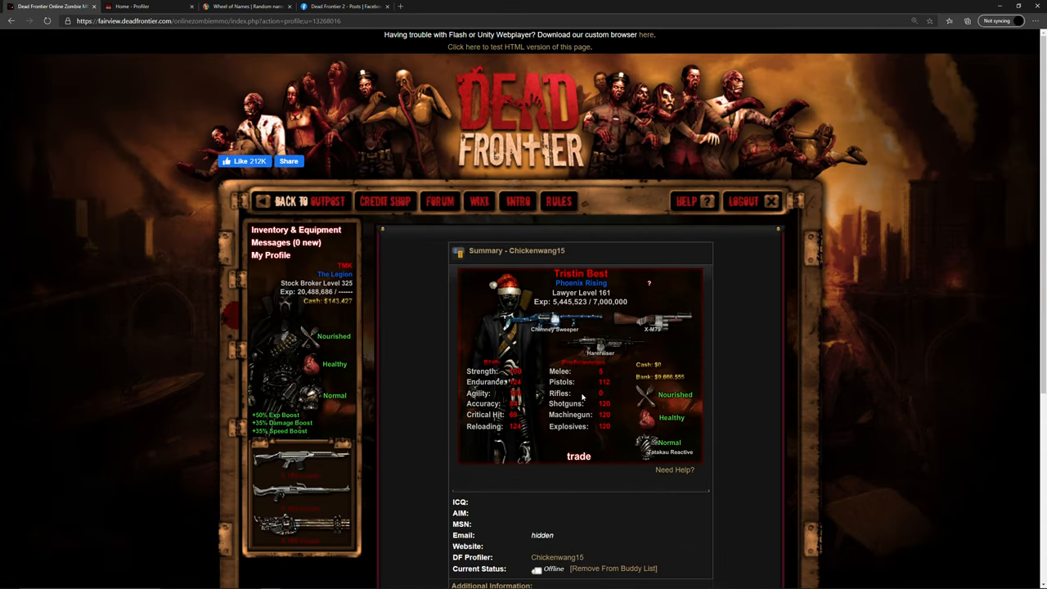
mouse_move(593, 392)
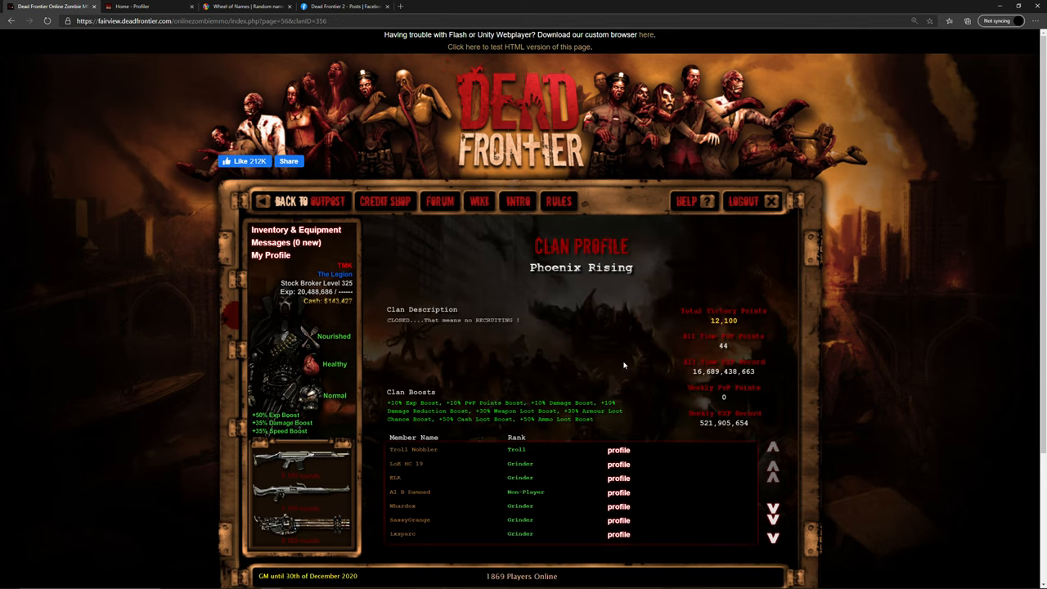
mouse_move(670, 455)
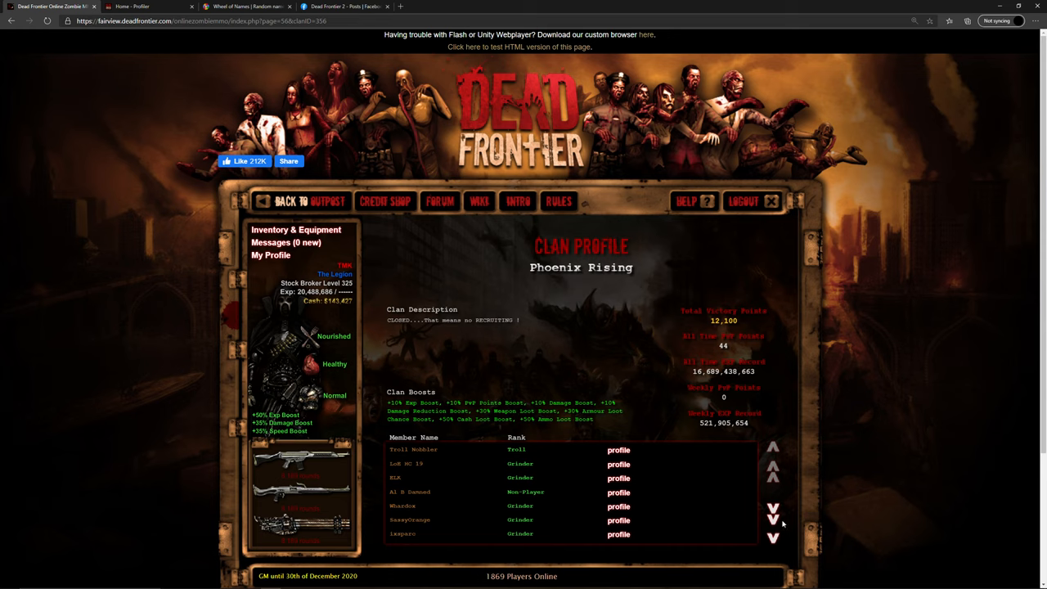
left_click(130, 6)
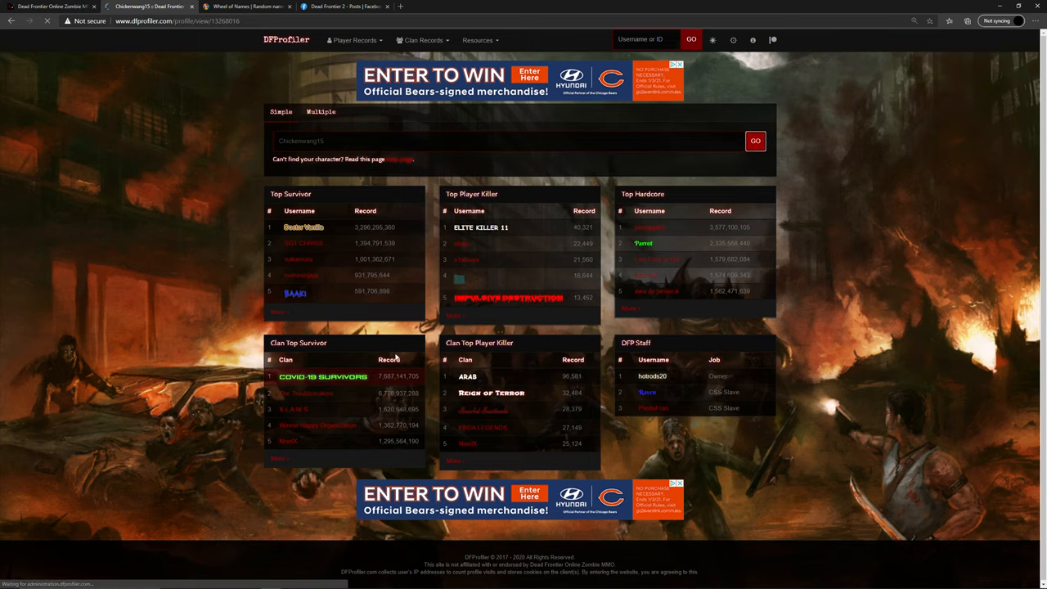
left_click(754, 140)
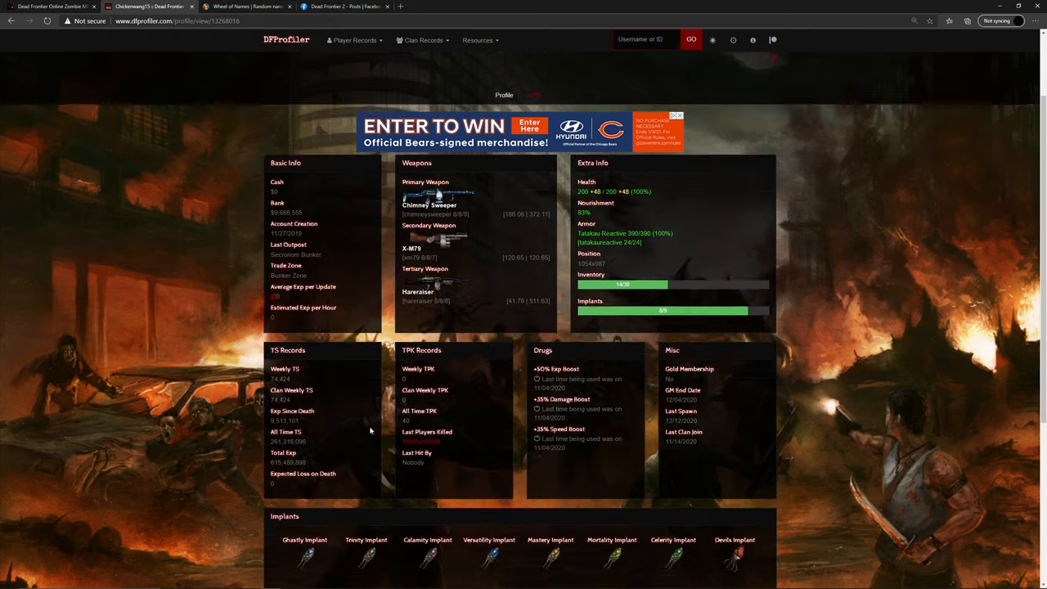
scroll("down", 3)
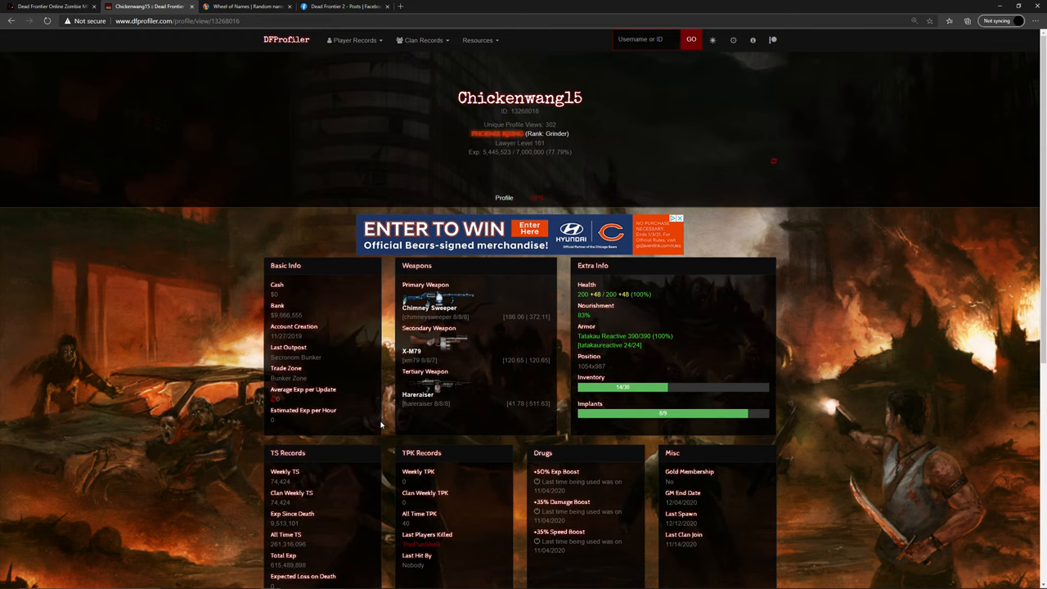
scroll("down", 3)
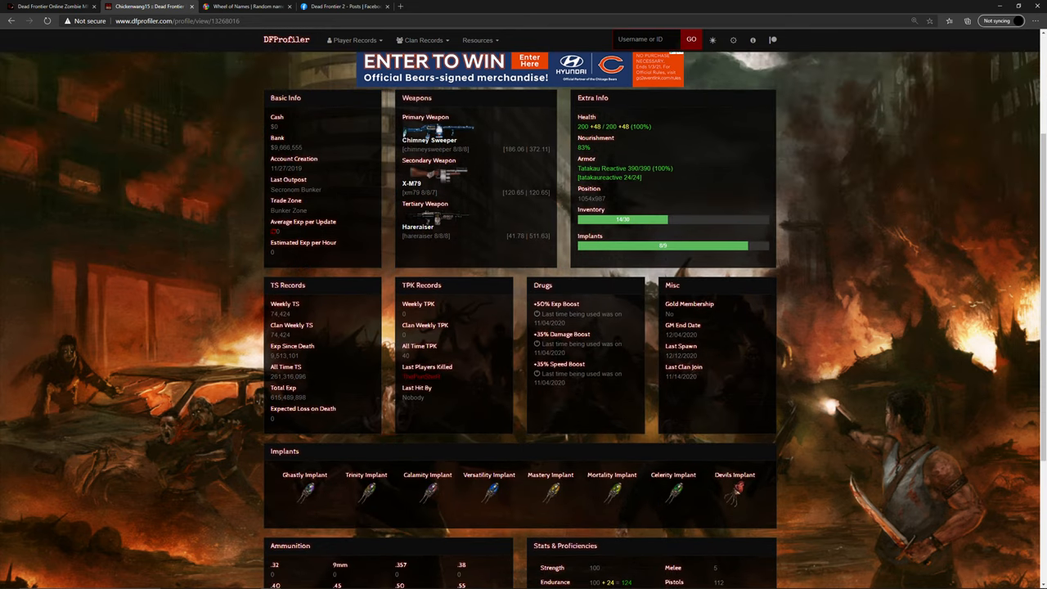
mouse_move(626, 497)
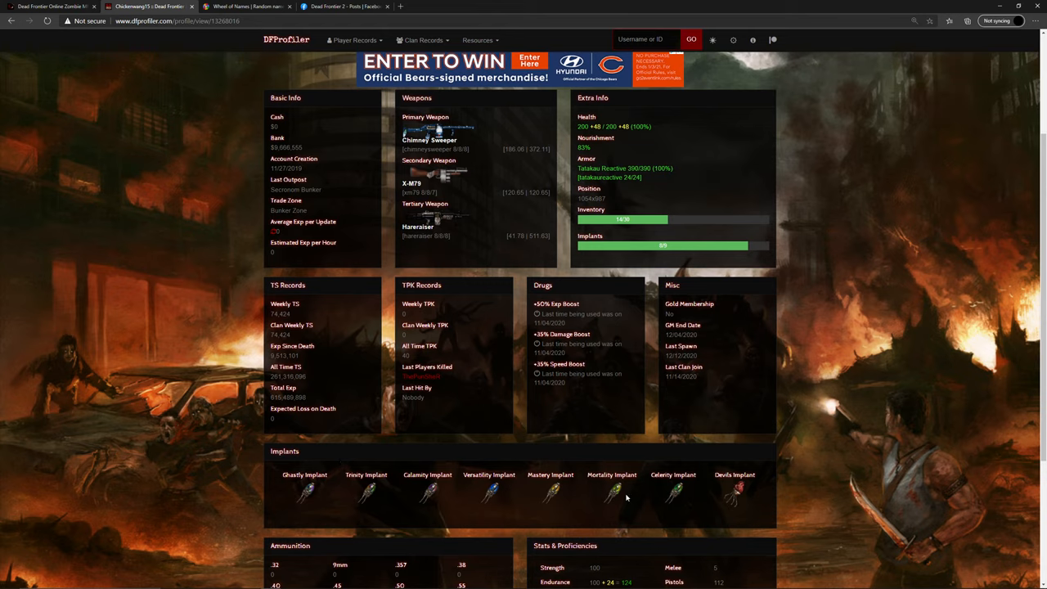
mouse_move(629, 499)
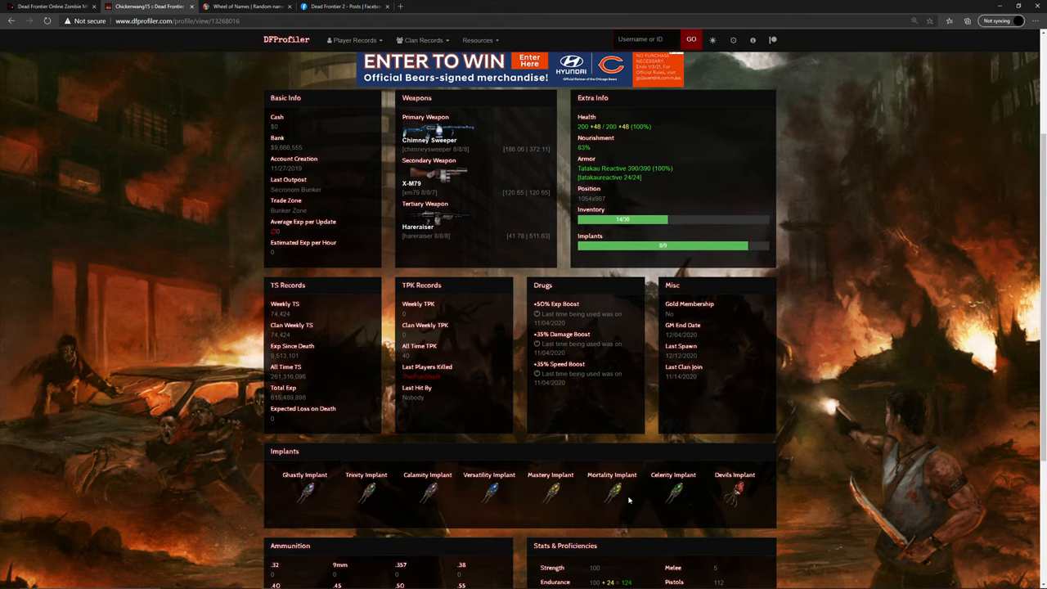
mouse_move(615, 491)
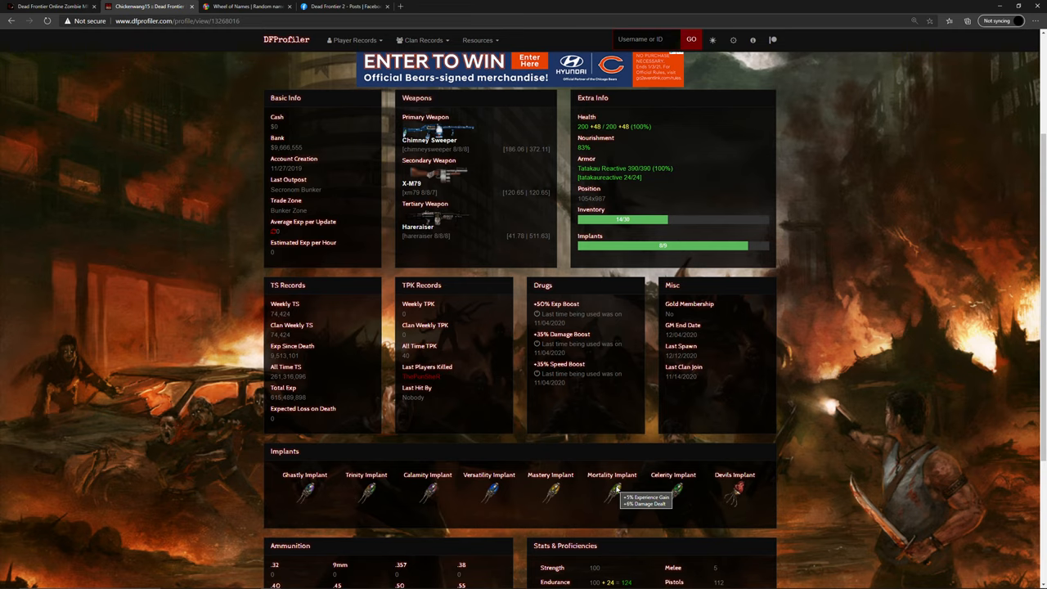
mouse_move(568, 485)
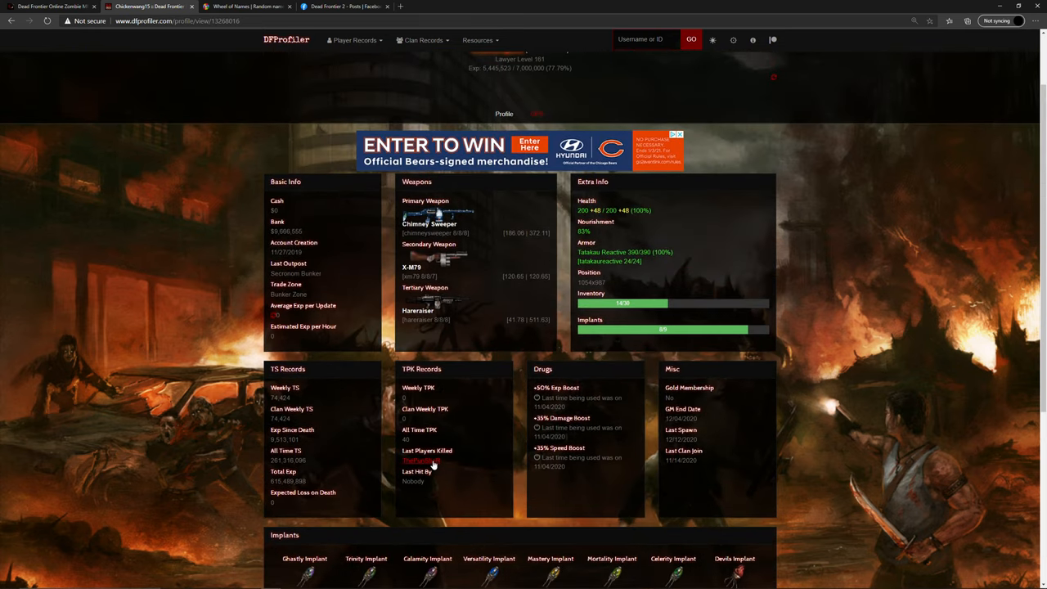
scroll("up", 3)
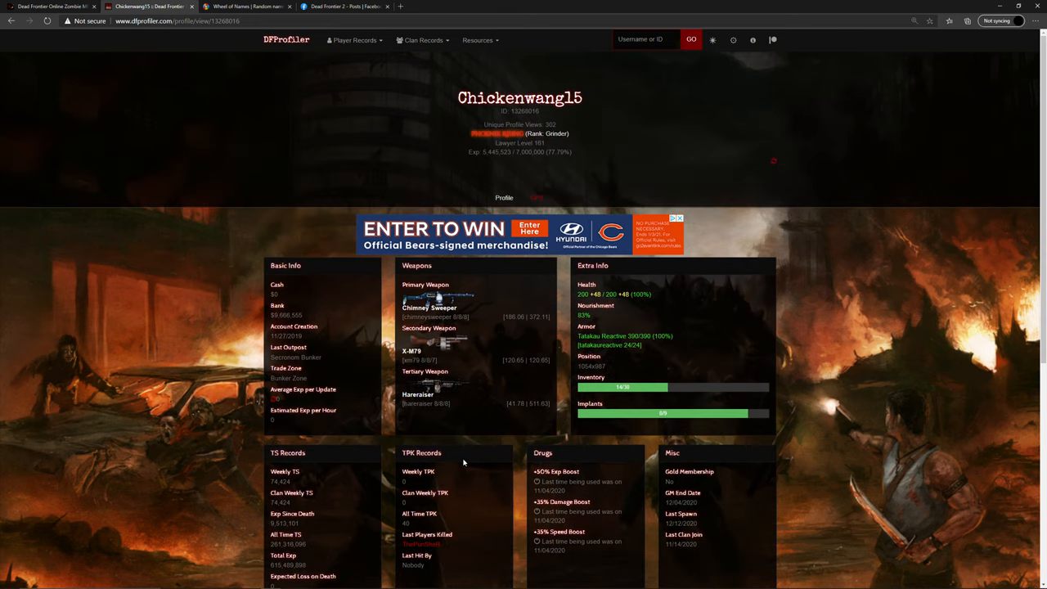
mouse_move(410, 339)
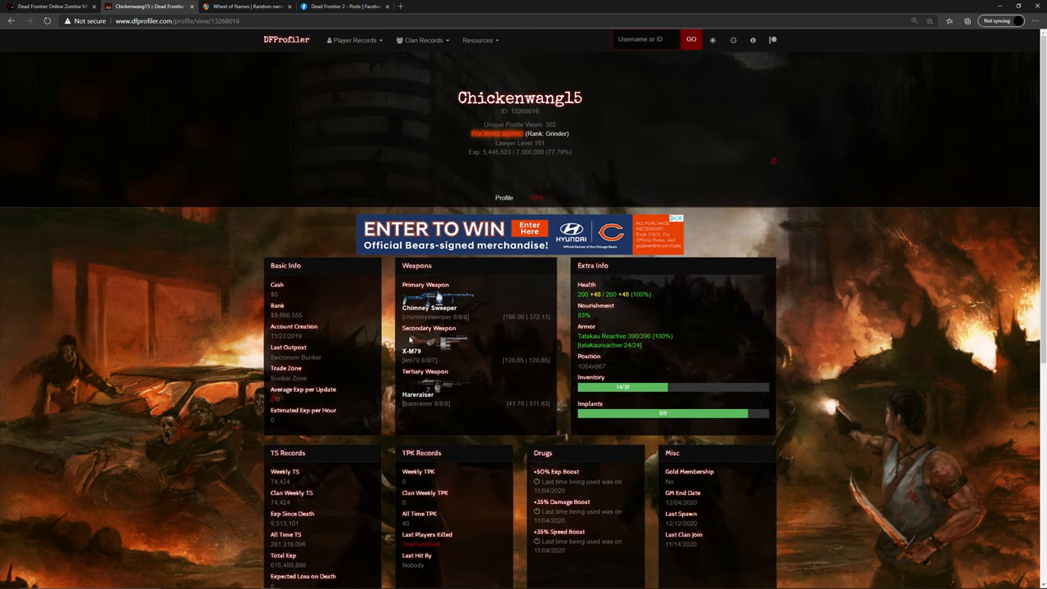
mouse_move(400, 341)
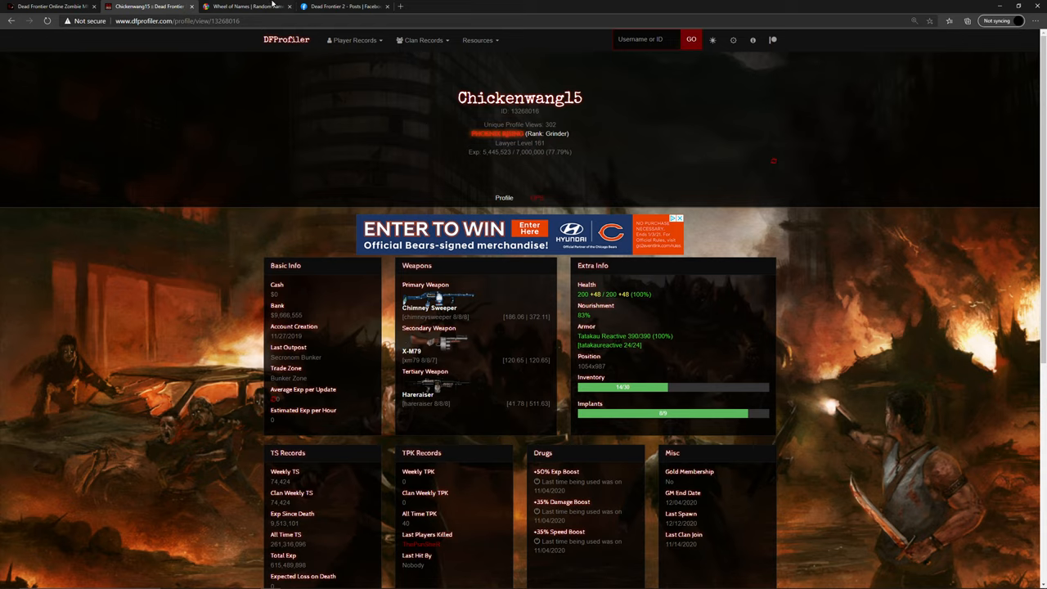
Step: View the Dead Frontier 2 Wail of the Wendigo post, then return to Dead Frontier
left_click(343, 7)
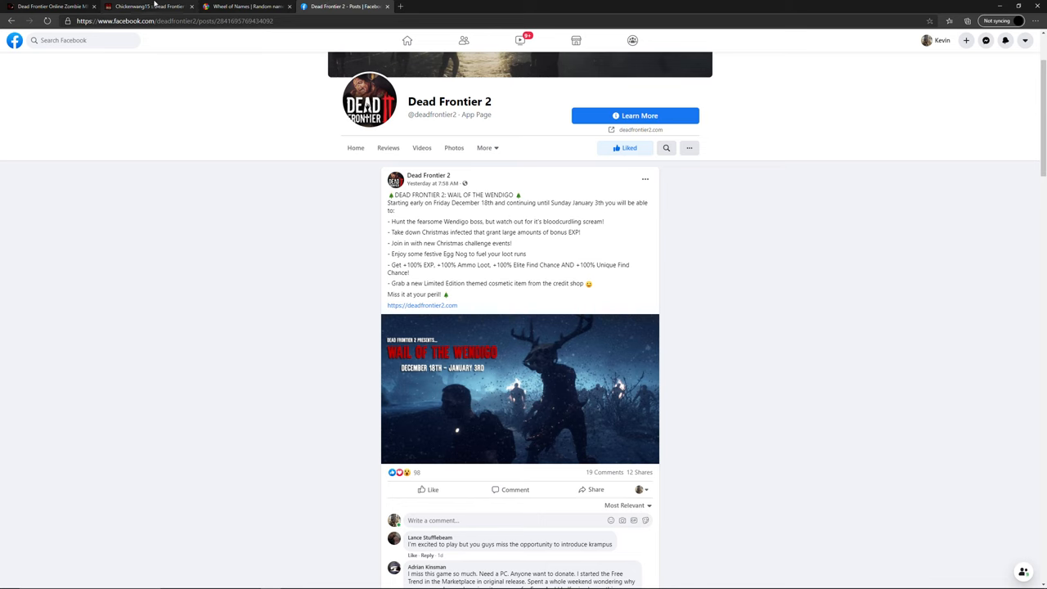
left_click(147, 7)
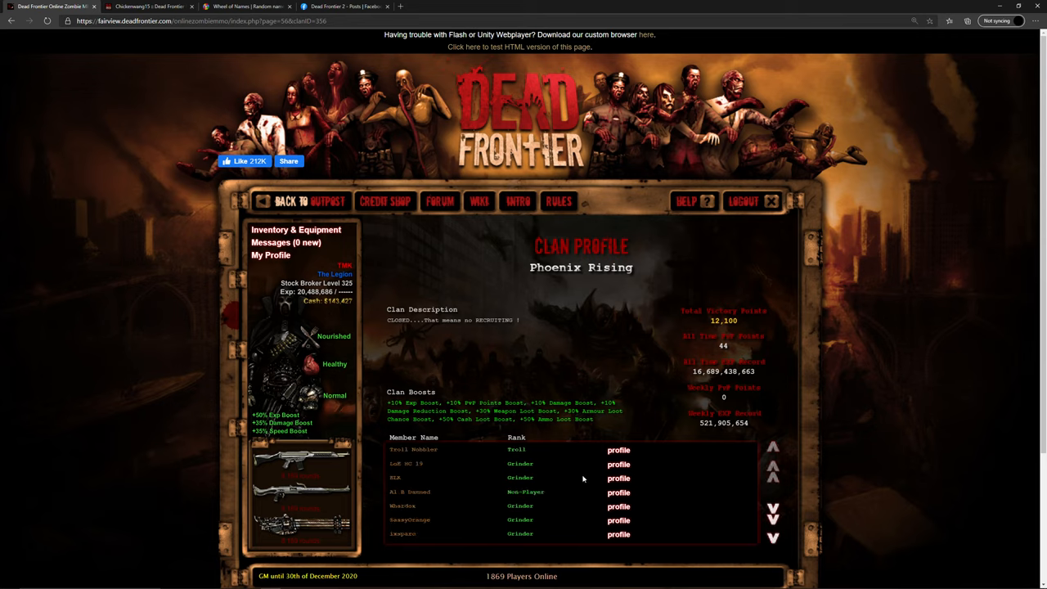
mouse_move(502, 467)
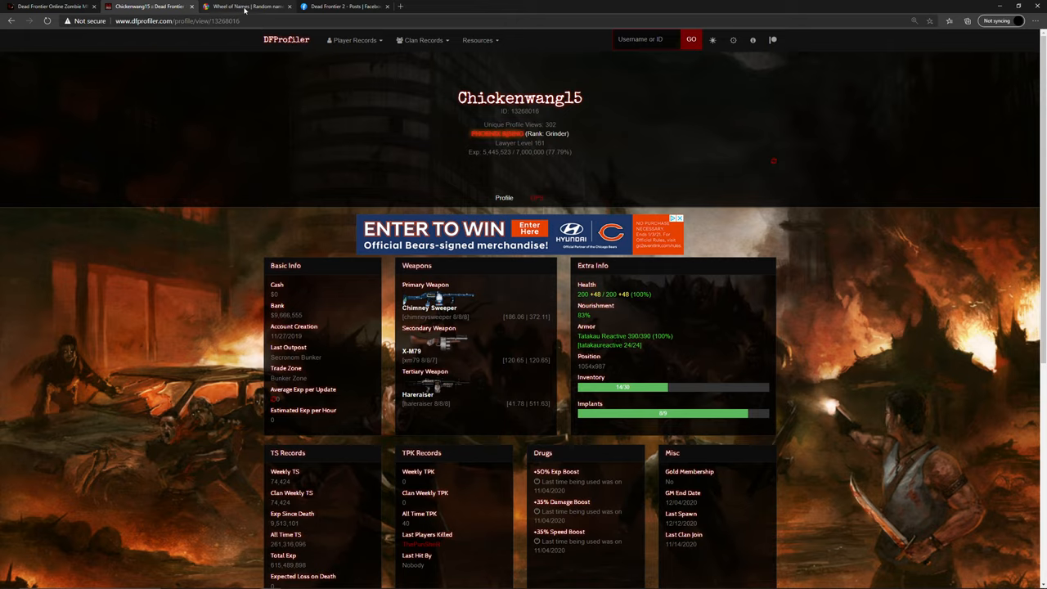
left_click(245, 7)
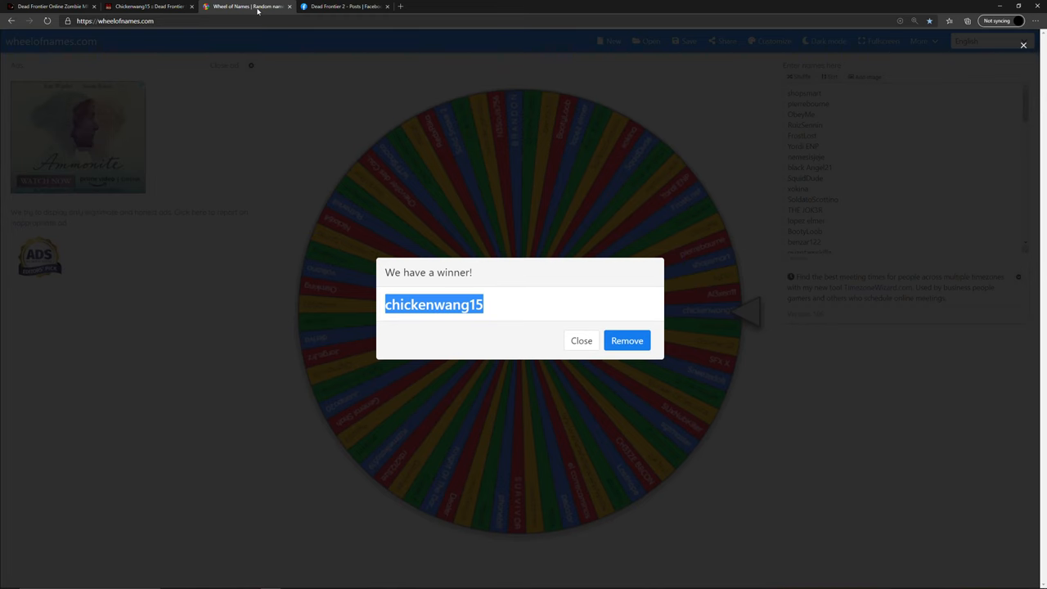
mouse_move(274, 9)
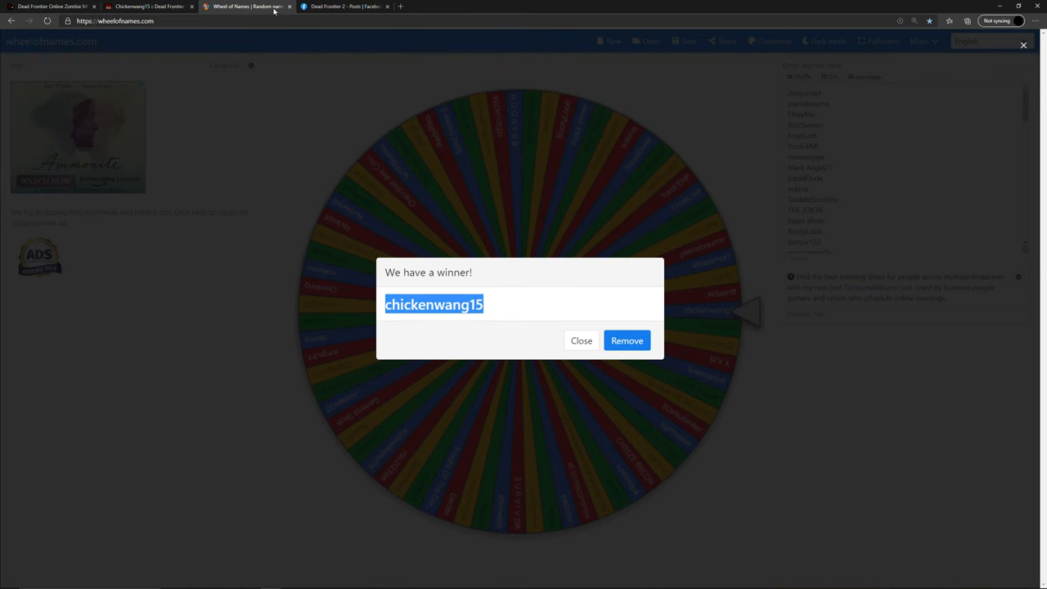
left_click(149, 6)
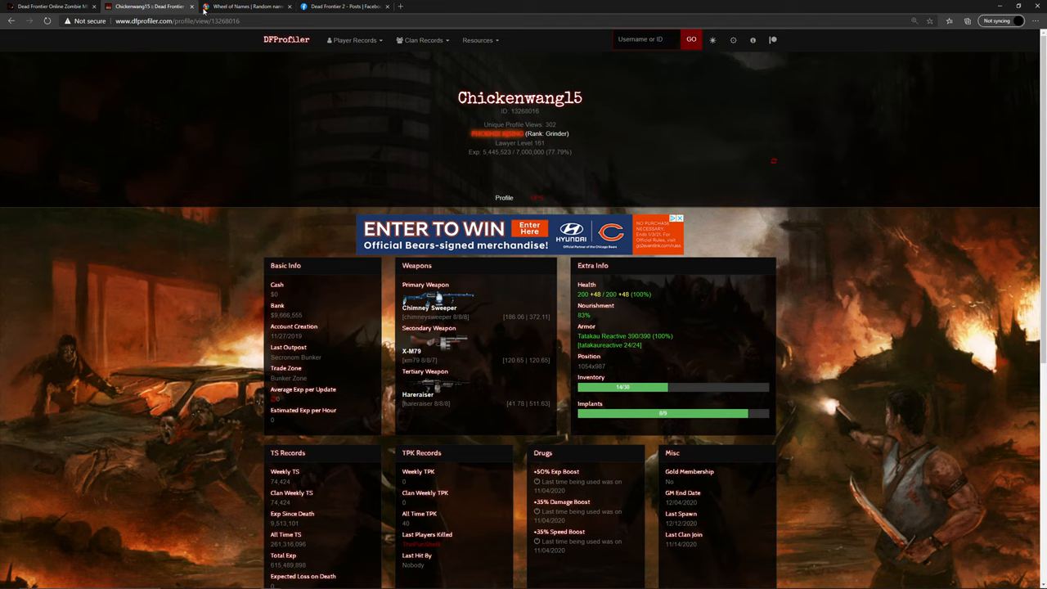
mouse_move(246, 6)
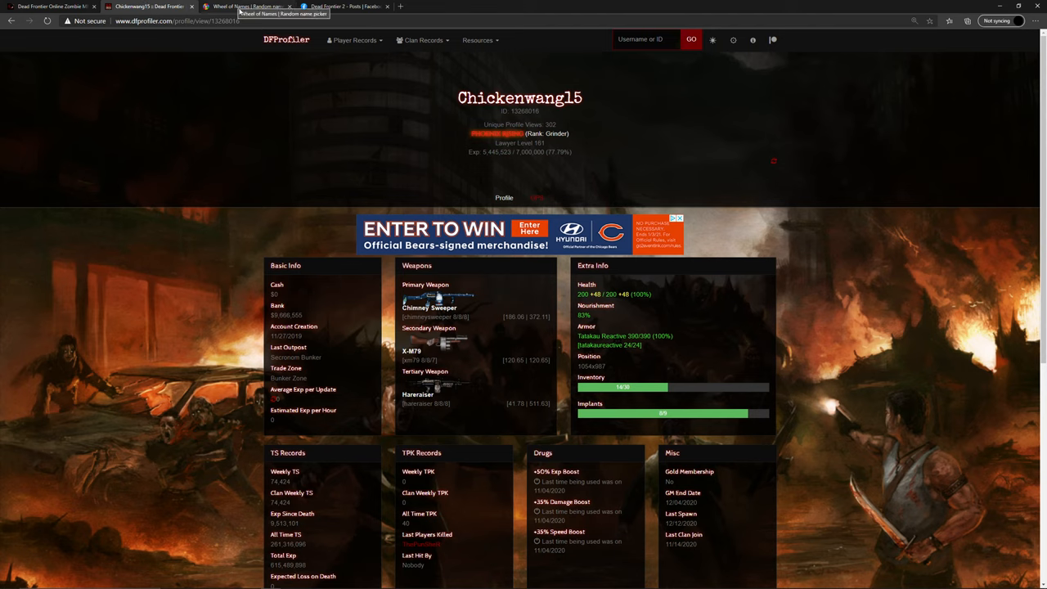